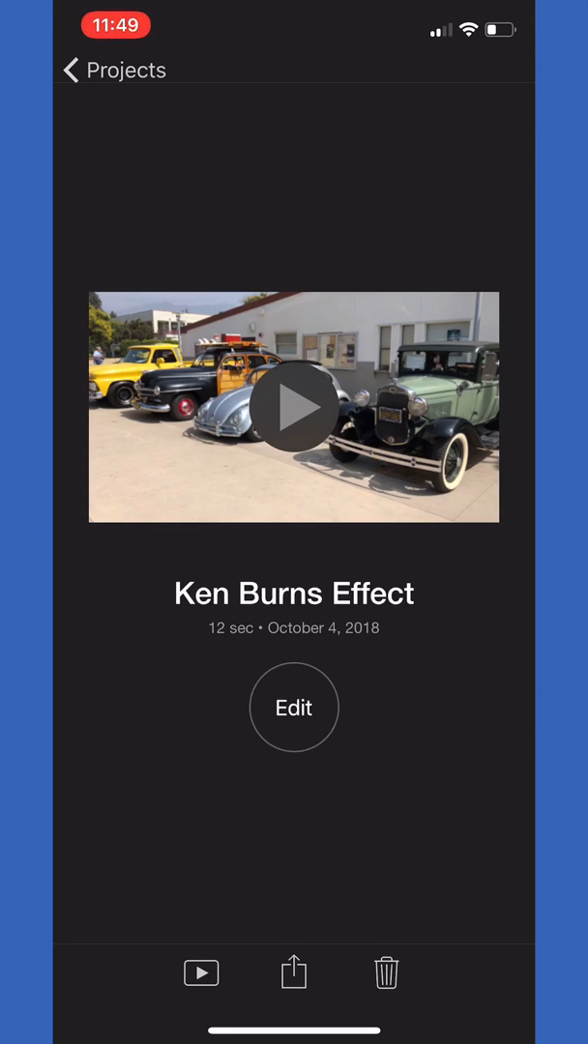
- Open the Ken Burns Effect project in the editor to reach its photo timeline
click(293, 708)
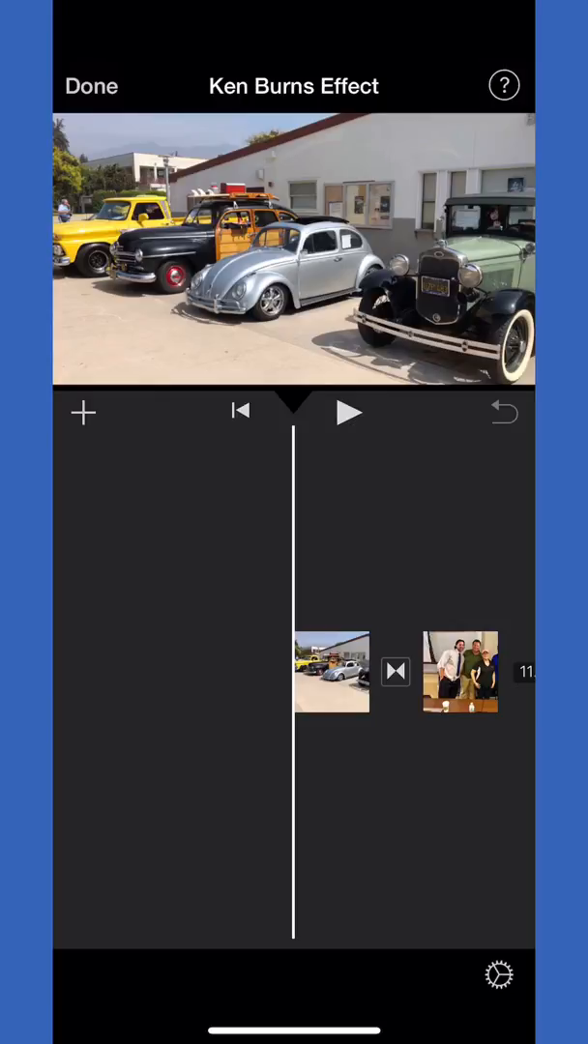
click(349, 413)
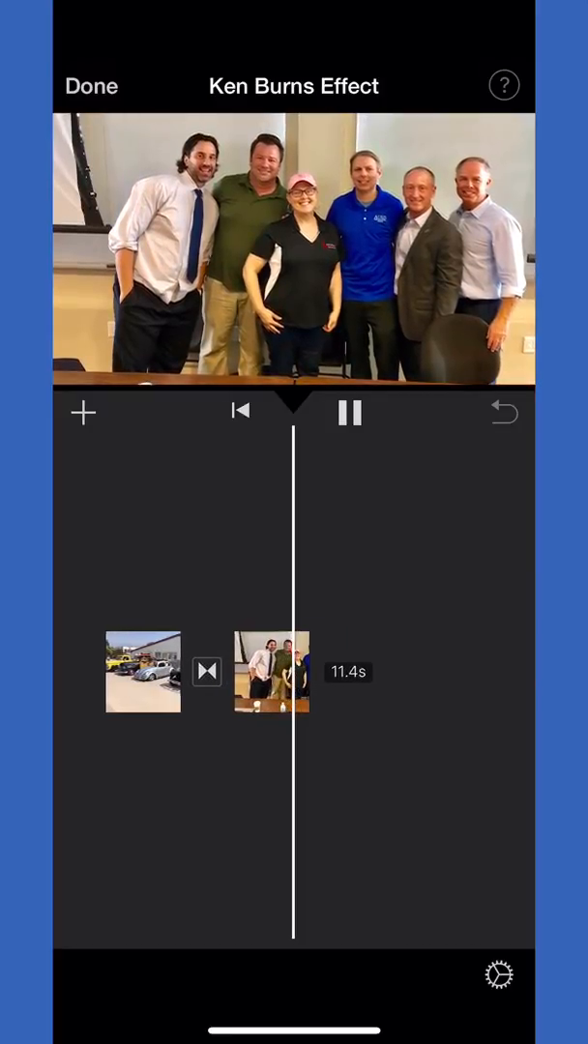
click(349, 412)
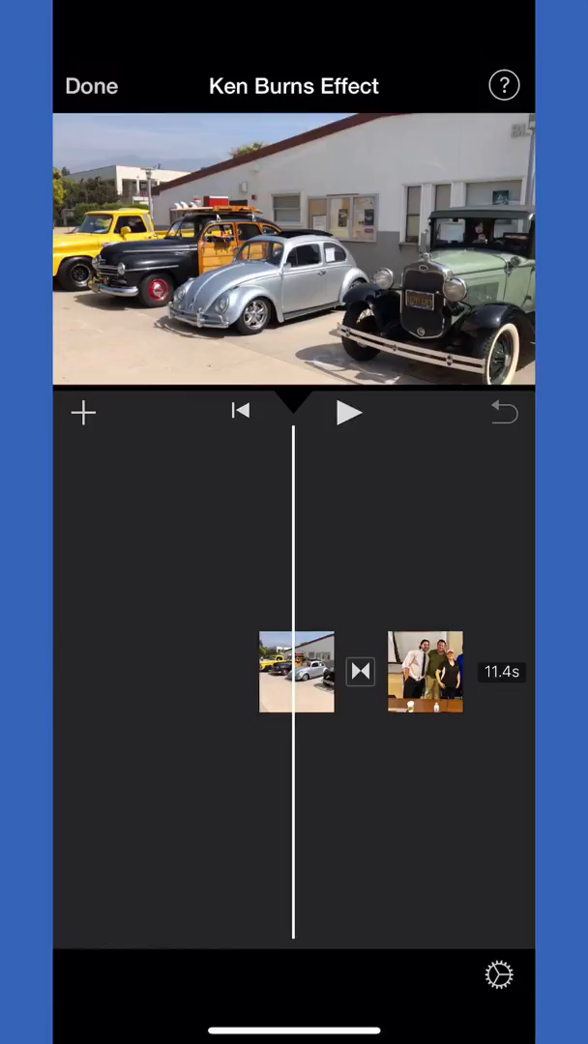
- Select the car photo clip and tighten its framing on the silver Beetle and nearby cars
click(297, 672)
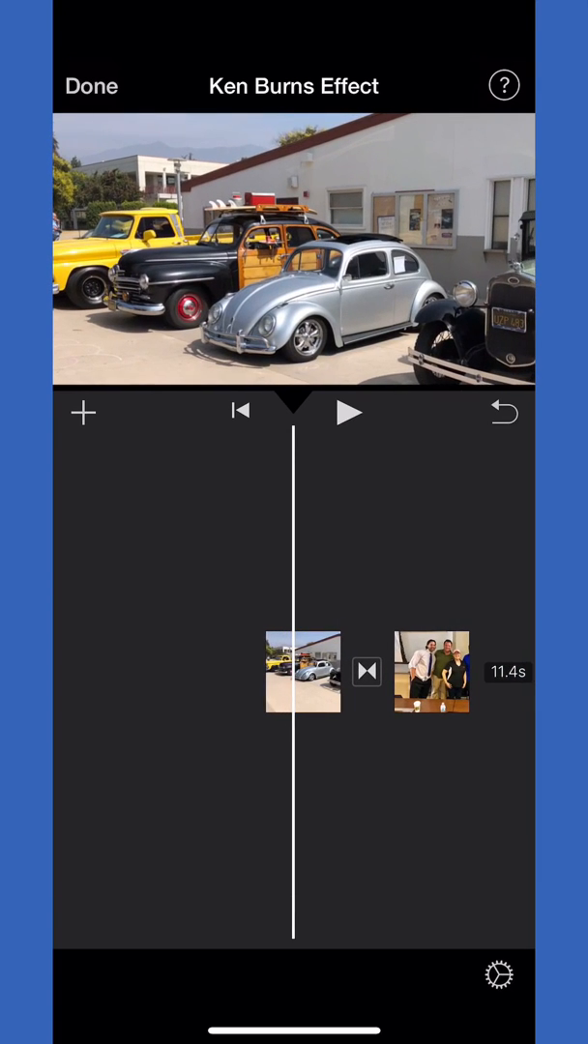
- Undo the car photo framing change and preview the restored zoom
click(303, 672)
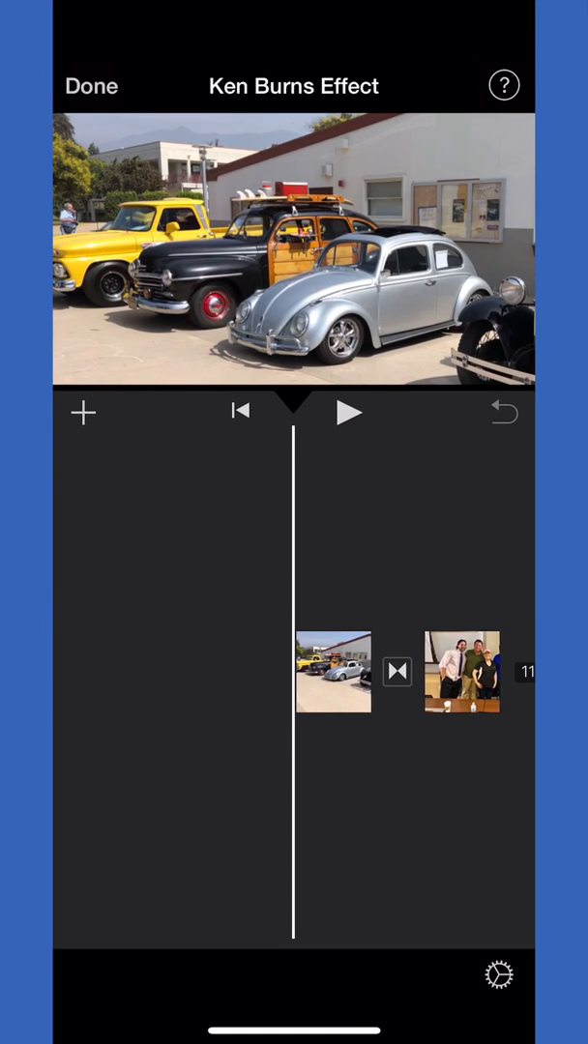
click(348, 412)
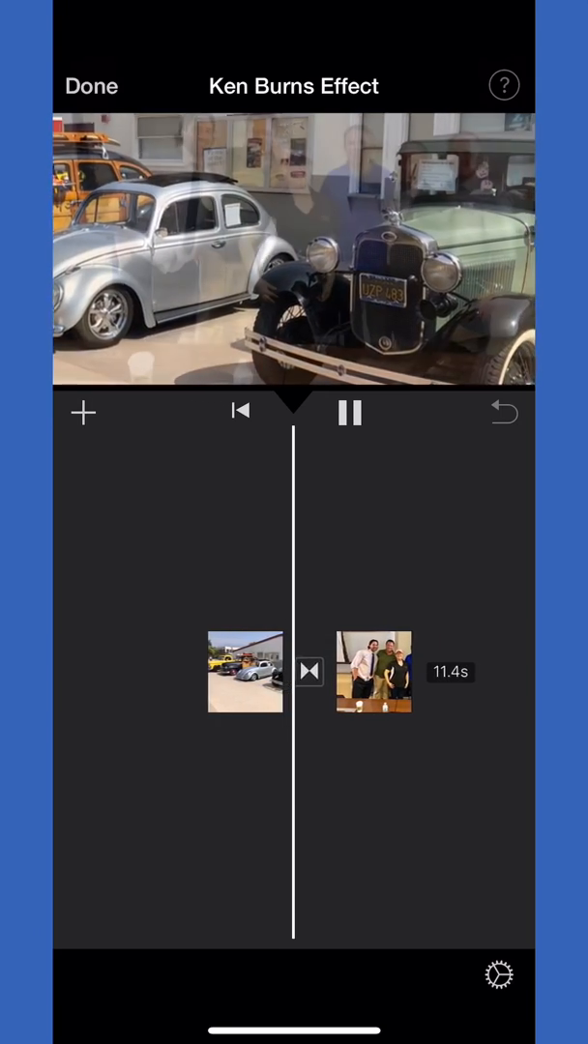
- Stop the preview and frame the car photo closer on the Beetle and Model A
click(349, 413)
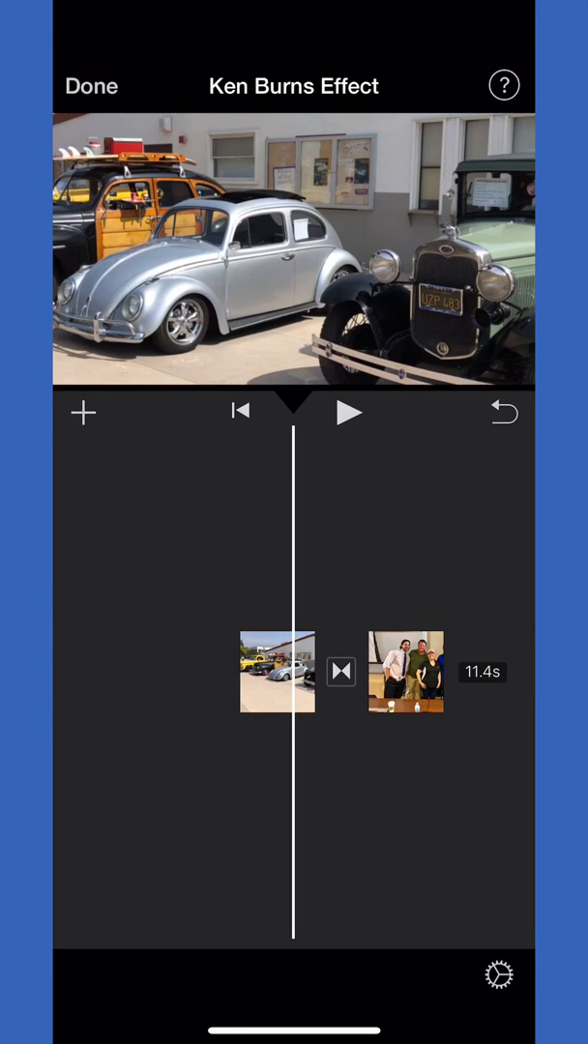
- Reposition the car photo's Ken Burns end framing and preview the result
click(279, 672)
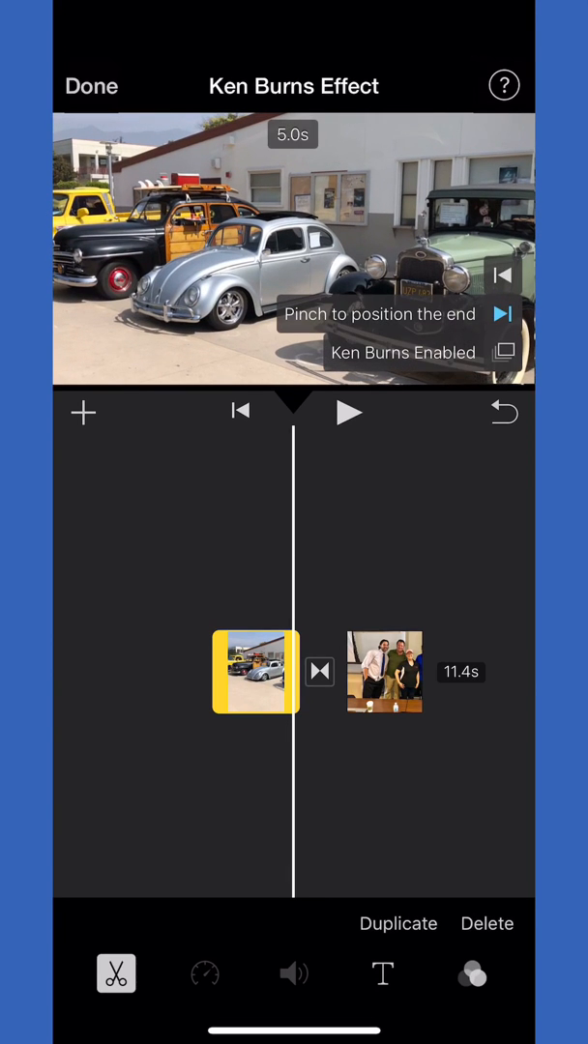
click(349, 413)
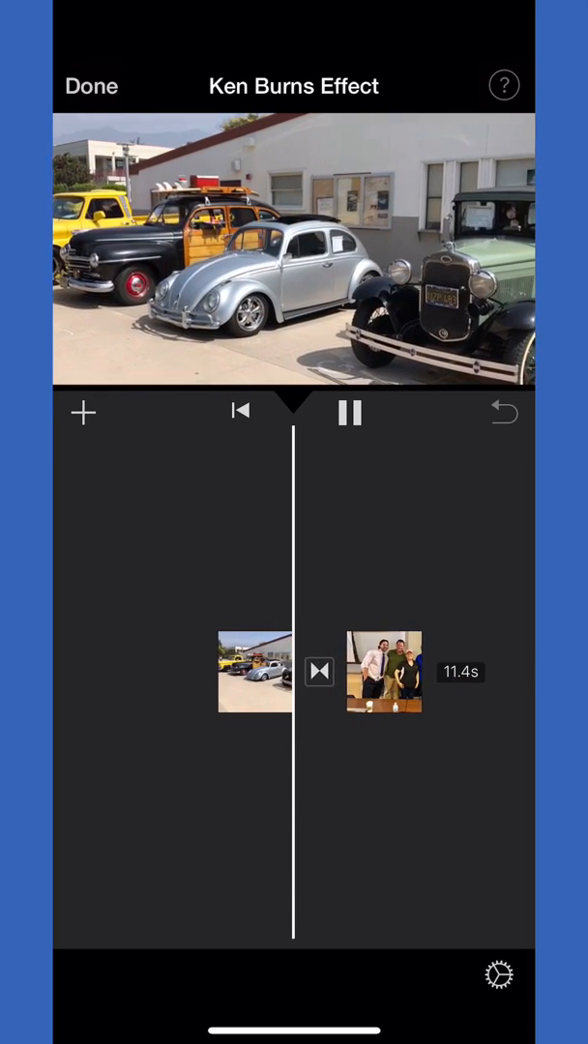
click(350, 412)
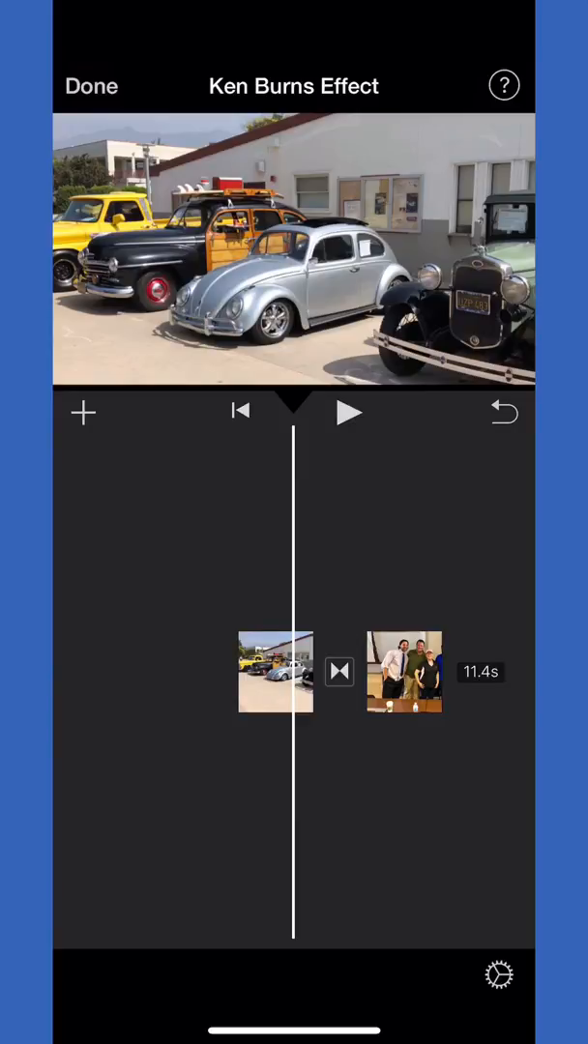
click(275, 672)
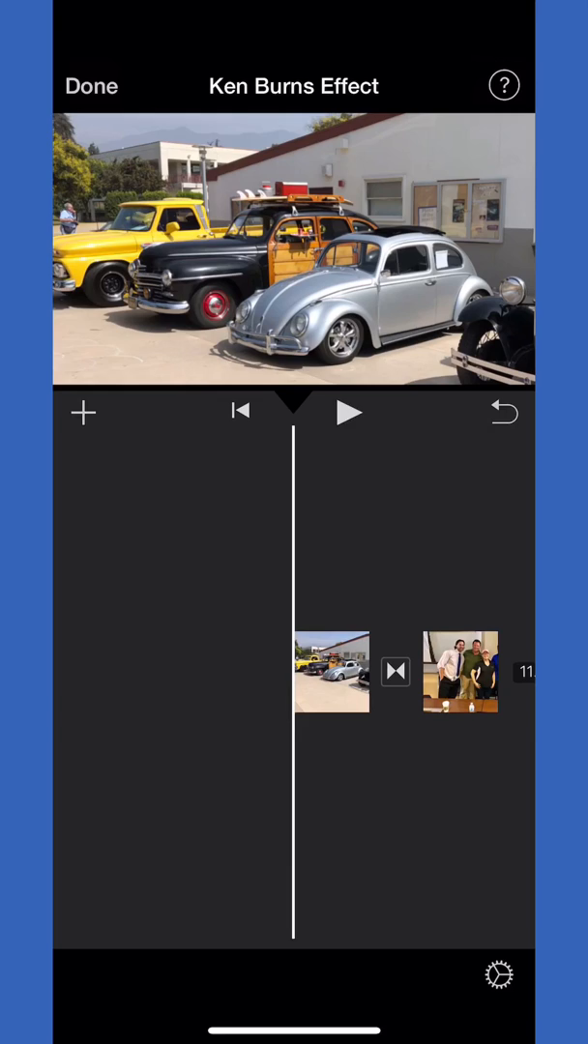
click(348, 412)
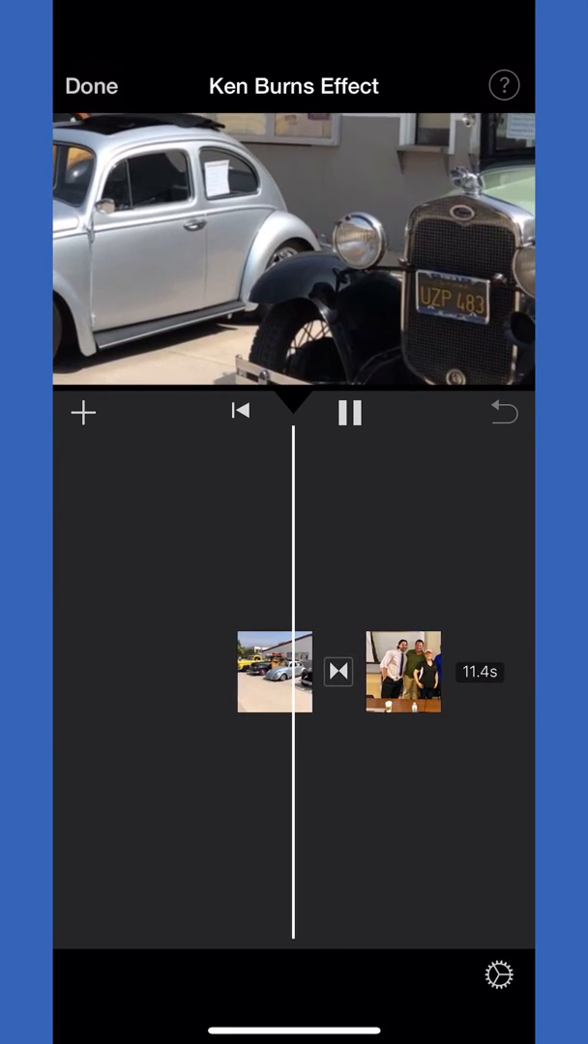
click(348, 413)
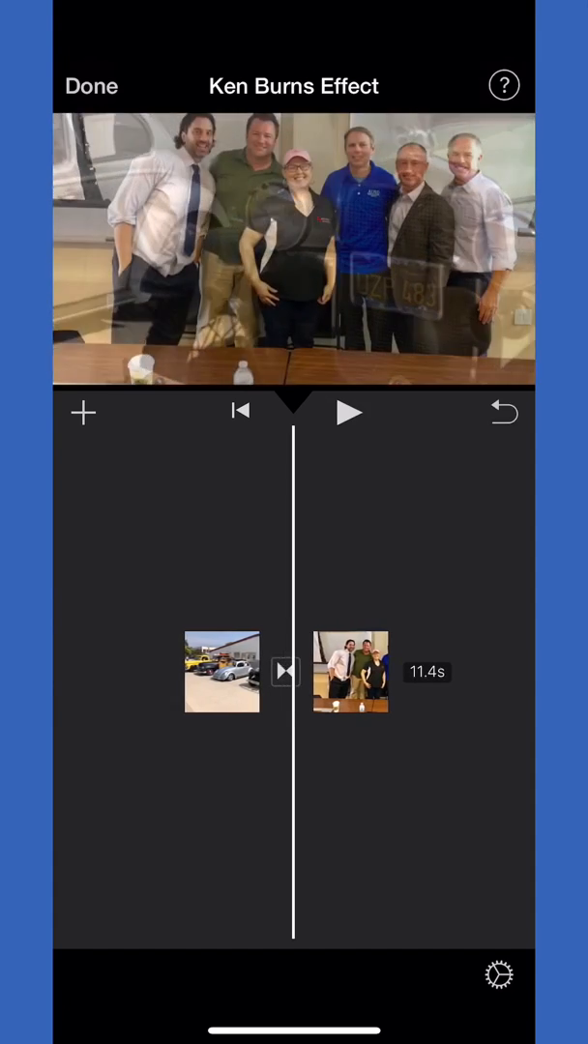
- Make the car photo zoom from the wide view to the black car's grille, then preview
click(222, 672)
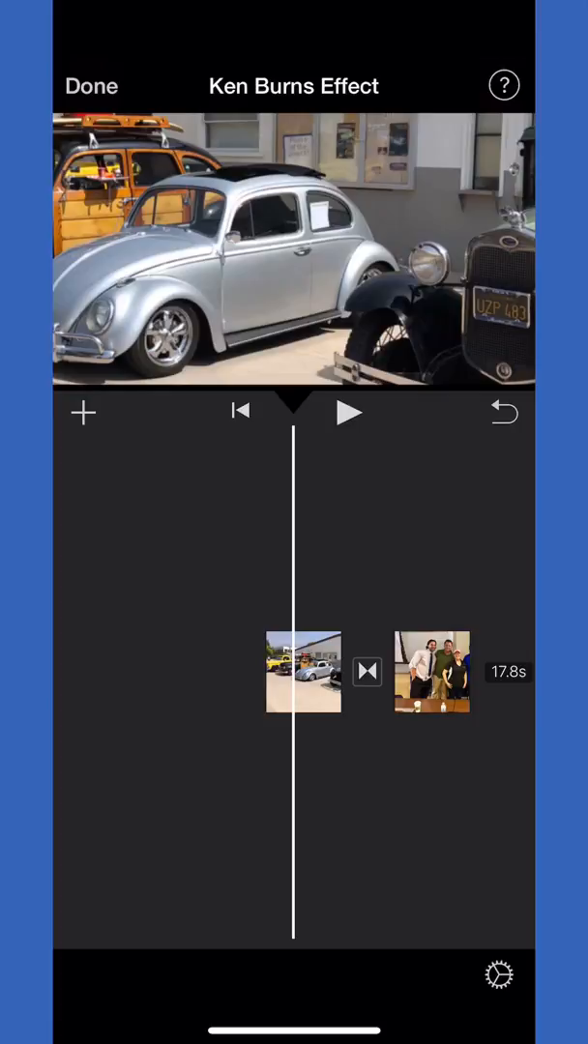
click(303, 671)
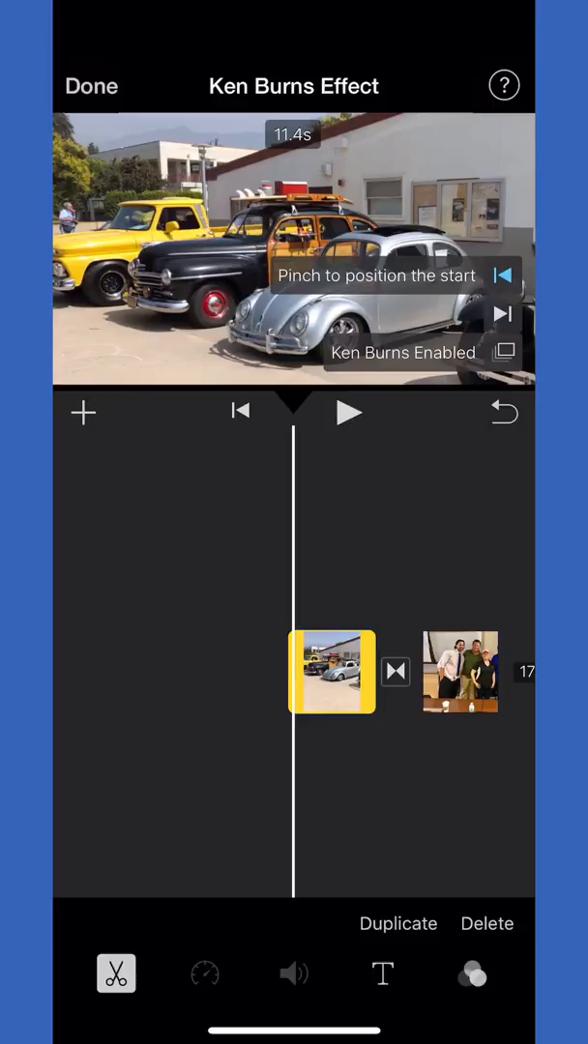
drag(290, 671, 435, 672)
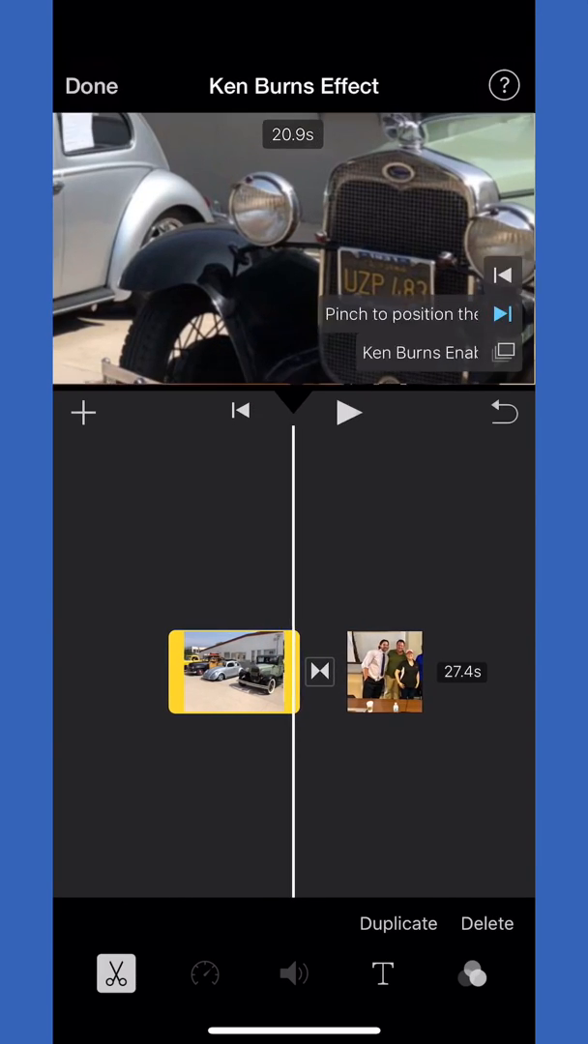
click(348, 413)
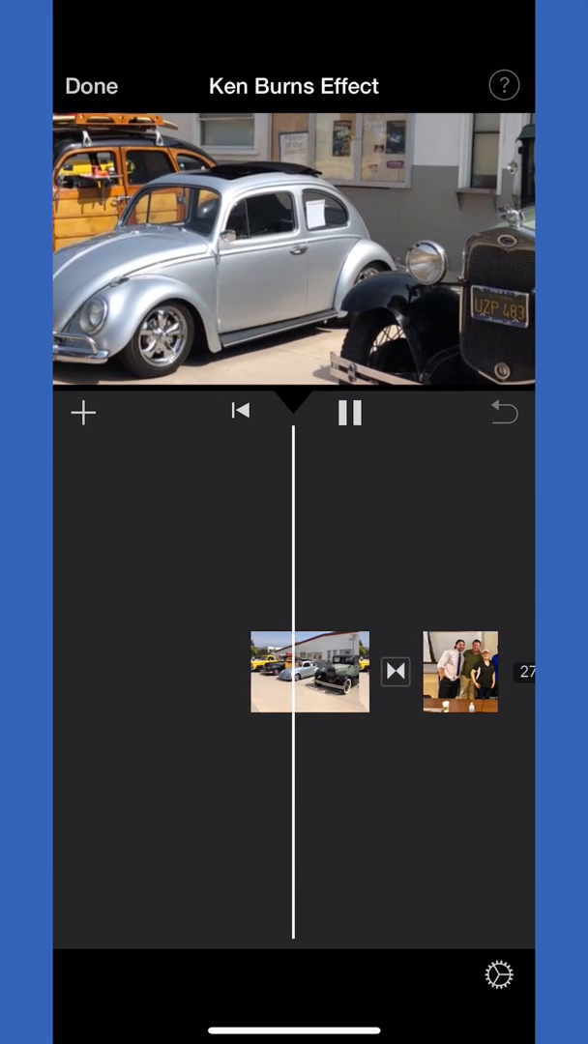
- Pause at the group photo, select its clip, and preview its Ken Burns motion
click(348, 413)
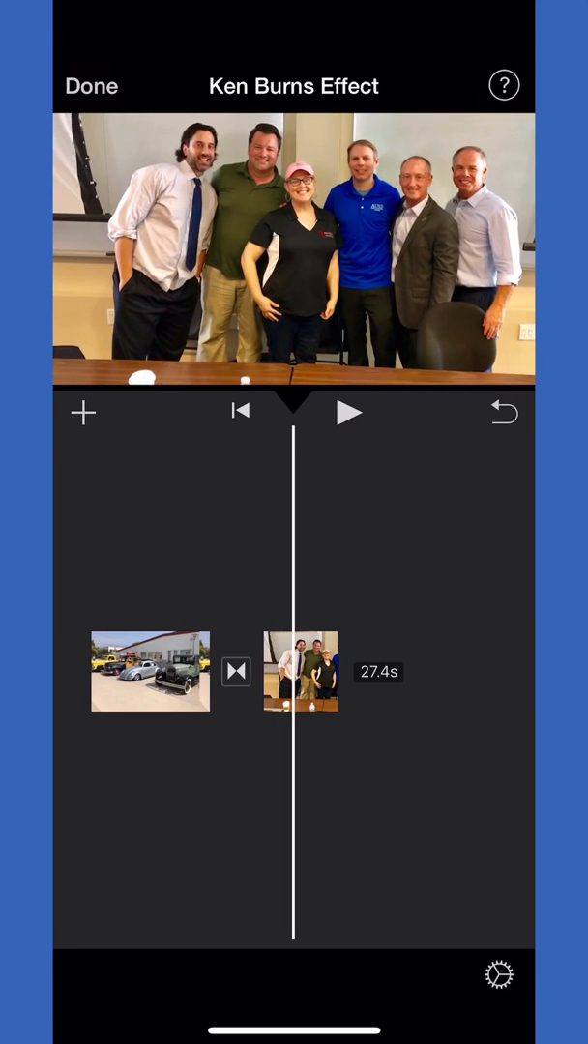
click(302, 672)
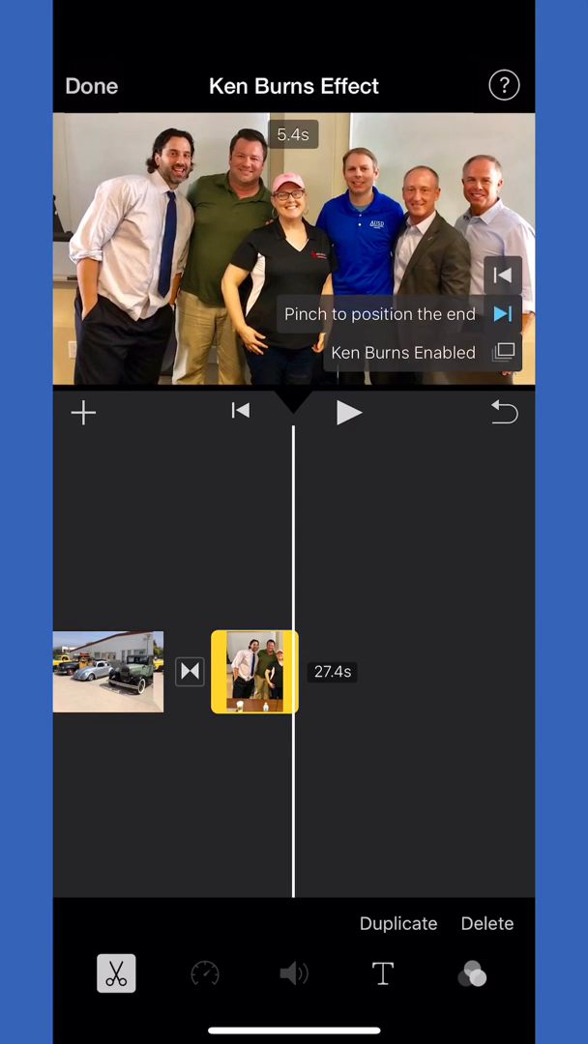
click(348, 412)
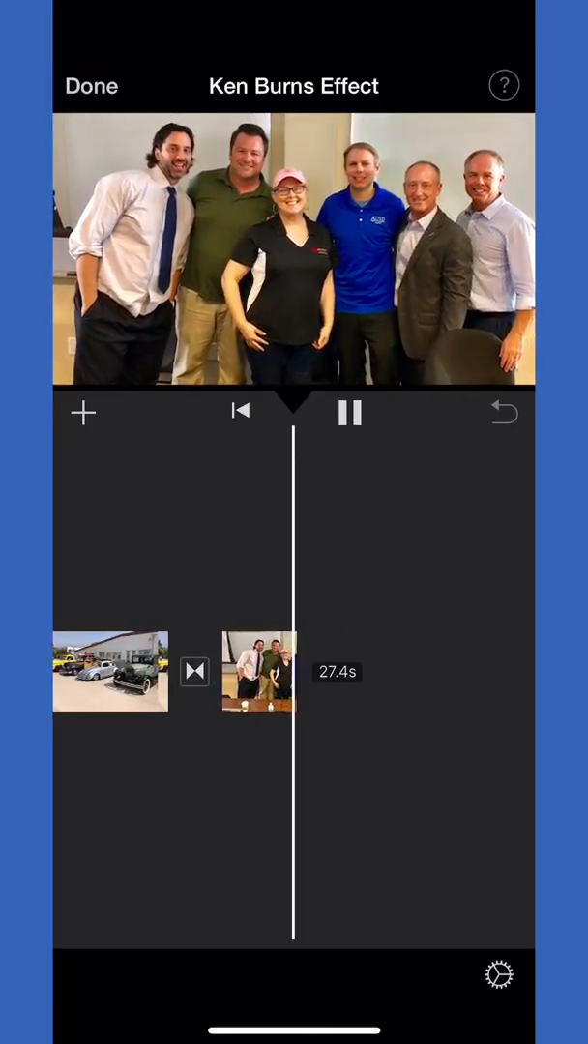
click(350, 413)
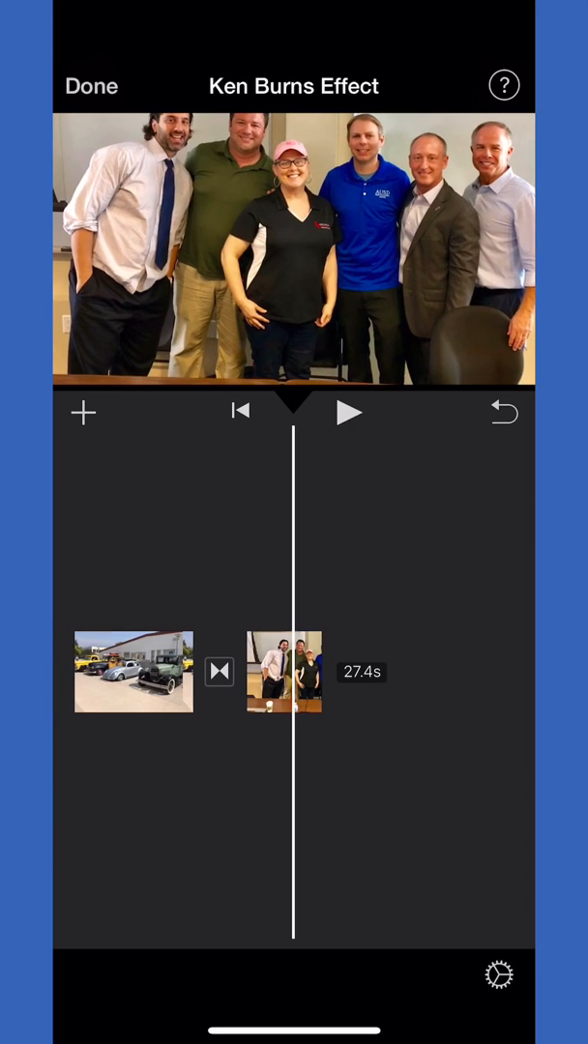
- Set the group photo's end framing on the men at right and replay the zoom
click(284, 672)
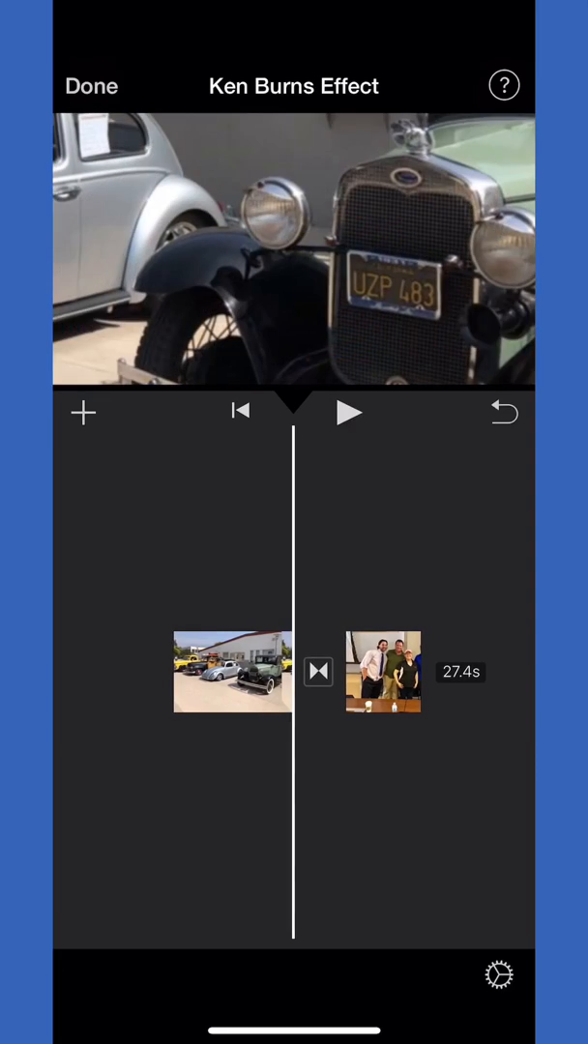
click(349, 412)
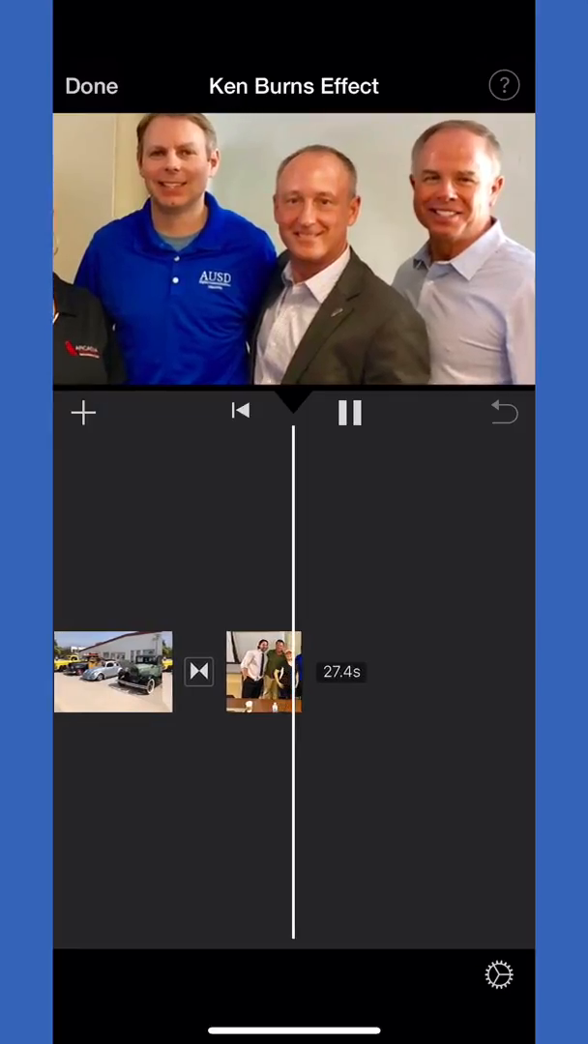
click(261, 671)
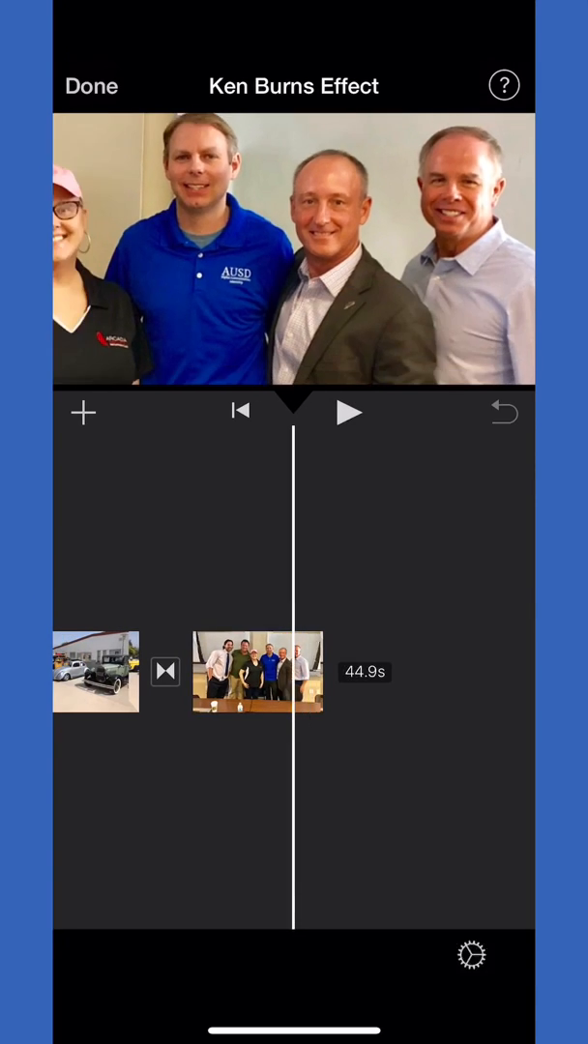
click(348, 413)
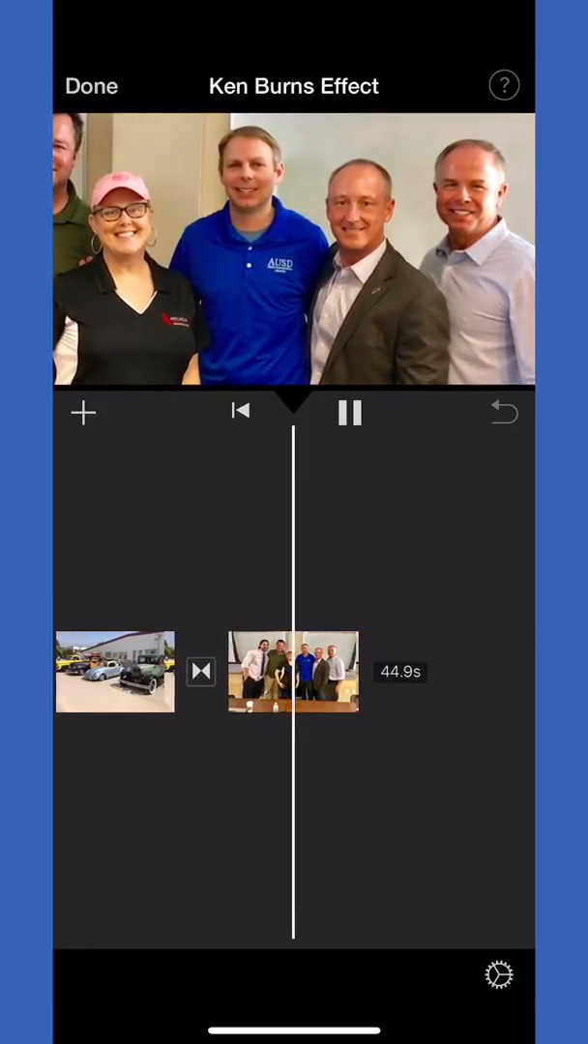
click(348, 413)
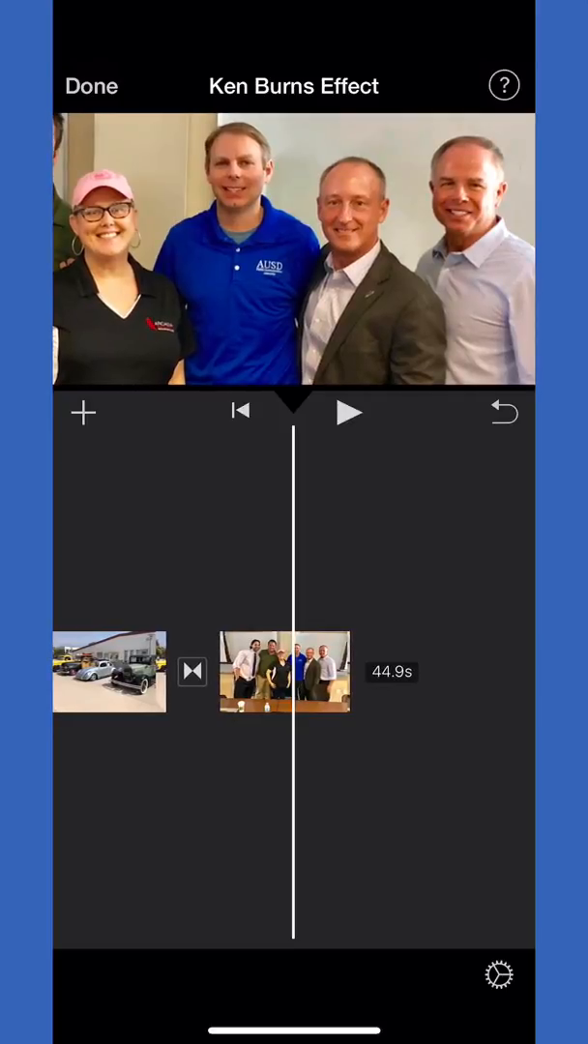
click(284, 672)
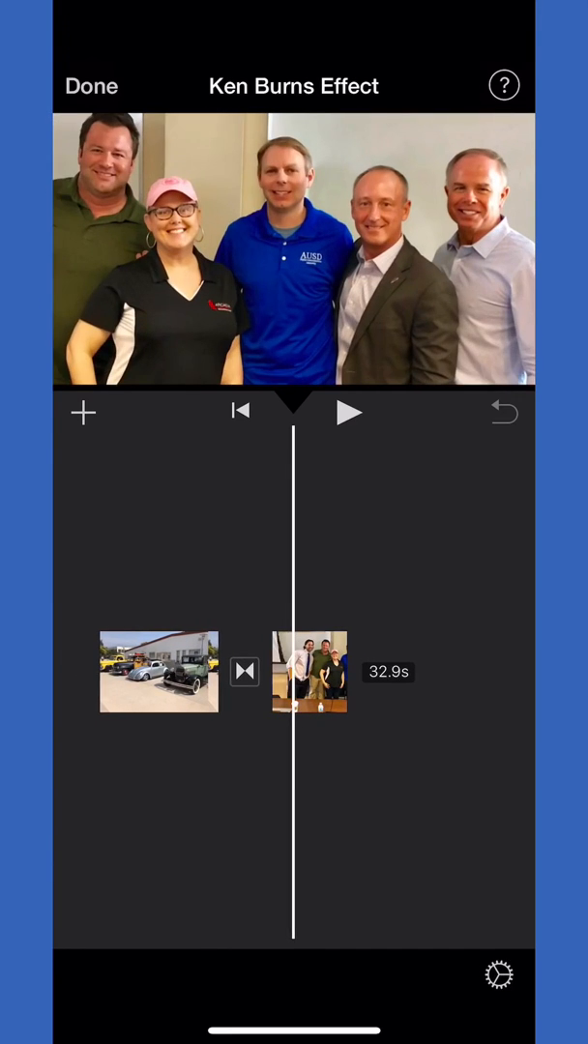
- Replay the group photo zoom and pause on the blue-polo and grey-suit men
click(310, 673)
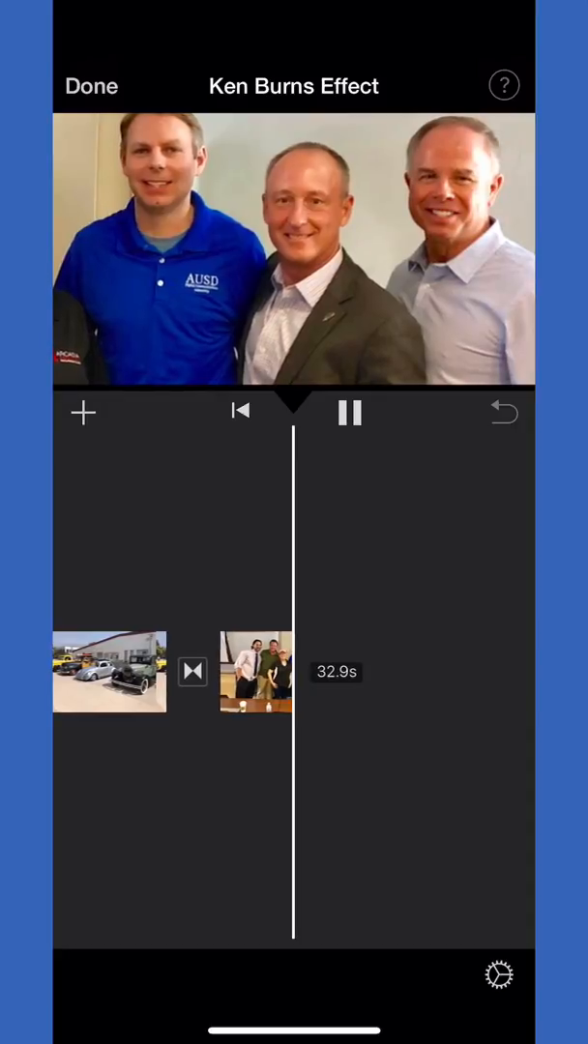
click(350, 413)
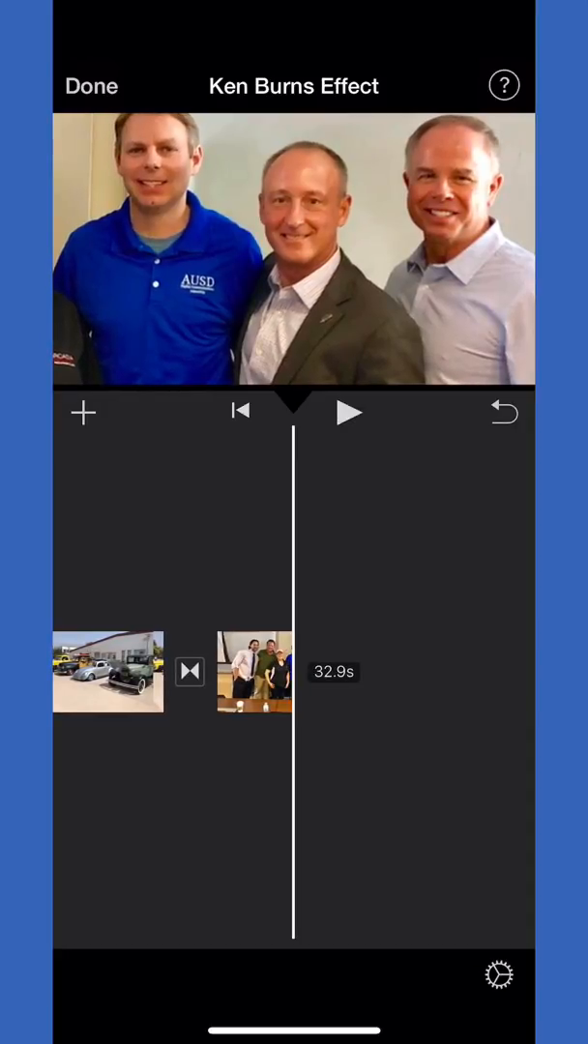